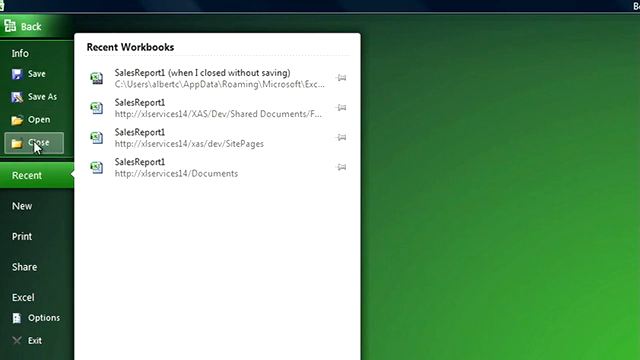
# Close the current workbook and show the Available Templates gallery for a new one.
pyautogui.click(20, 204)
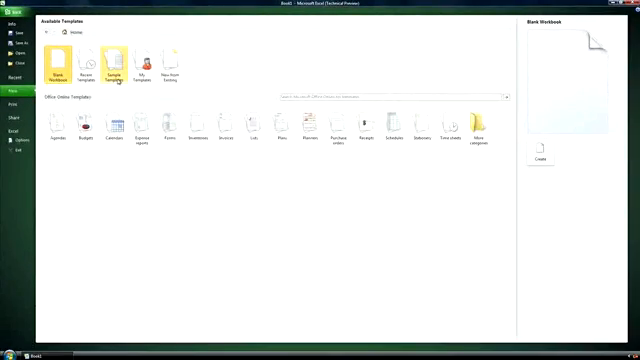
# Create a new workbook from the Sales Report sample template with Customer and Product slicers.
pyautogui.click(114, 62)
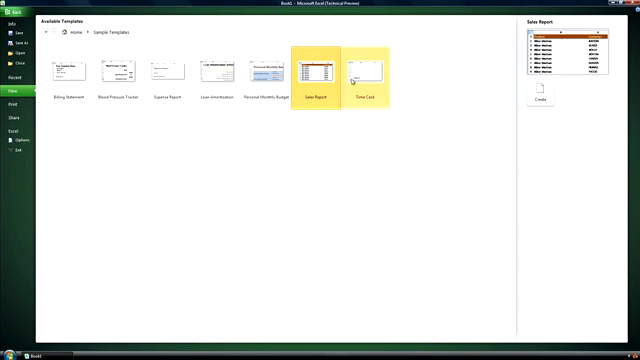
pyautogui.click(318, 70)
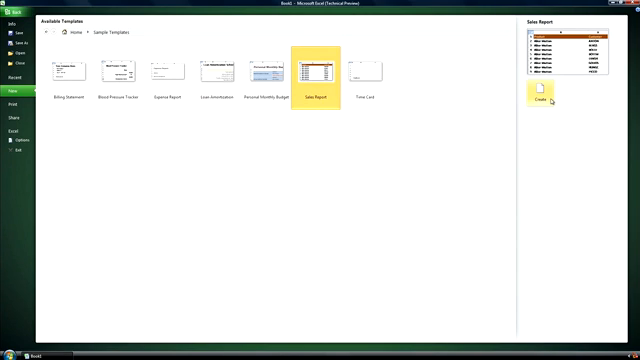
pyautogui.click(538, 98)
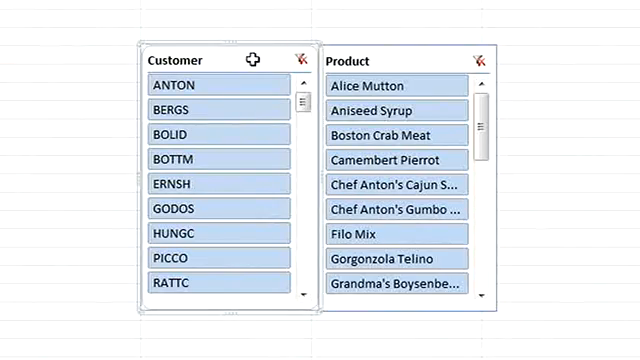
# Filter the PivotTable with the Customer slicer to BERGS, BOTTM and ERNSH.
pyautogui.click(200, 108)
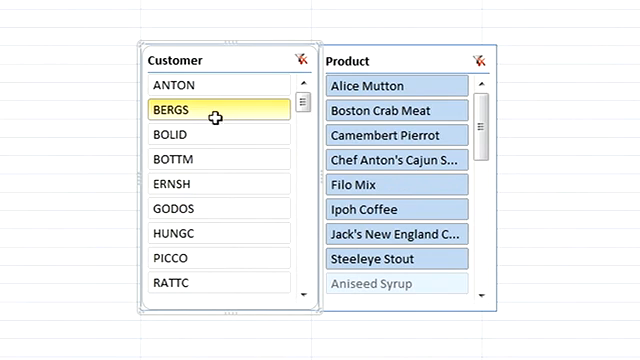
pyautogui.click(188, 158)
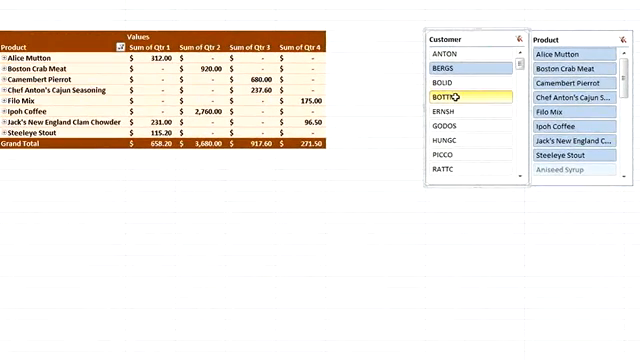
pyautogui.click(452, 108)
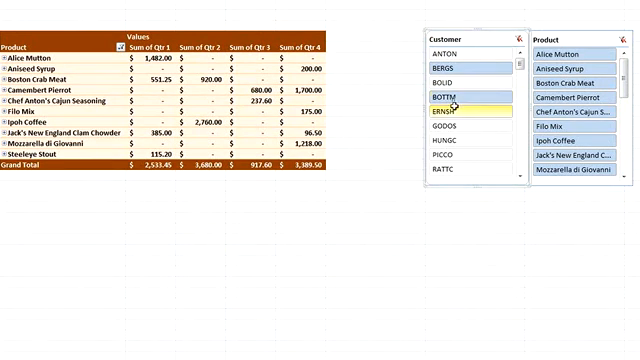
pyautogui.click(448, 130)
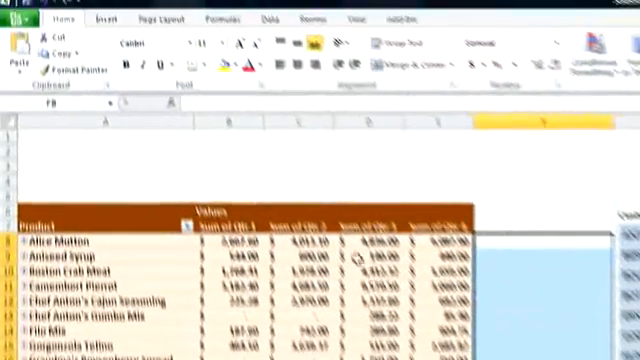
# Select the quarterly sales figures as the data for line sparklines beside each product.
pyautogui.click(128, 16)
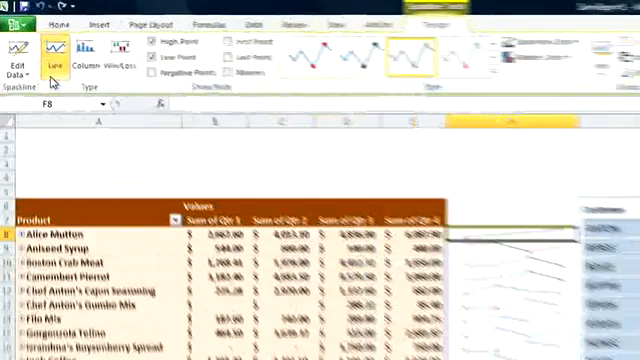
# From the workbook's Info view, go to Share and choose Save to SharePoint listing recent locations.
pyautogui.click(20, 8)
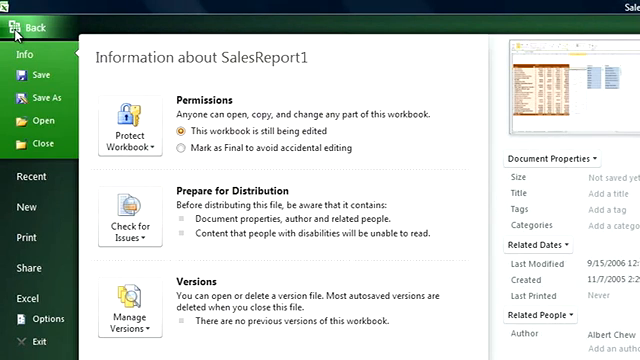
pyautogui.moveTo(26, 54)
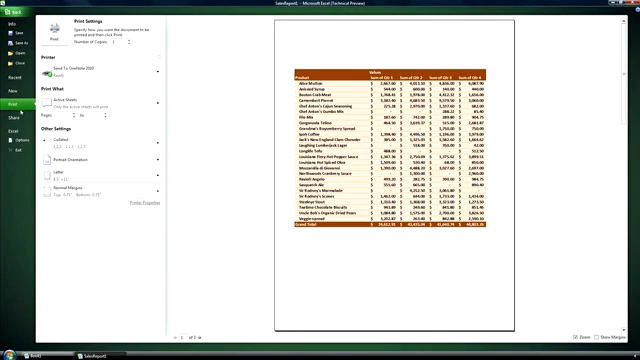
pyautogui.click(12, 100)
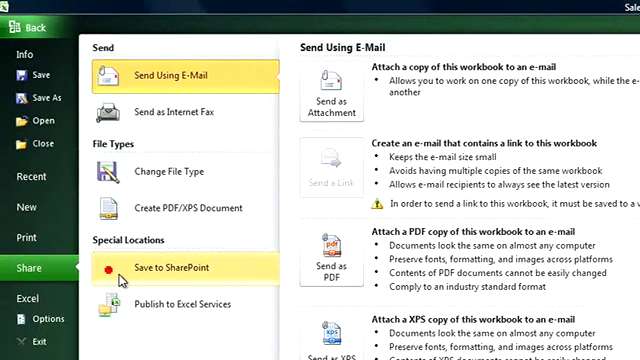
pyautogui.click(168, 268)
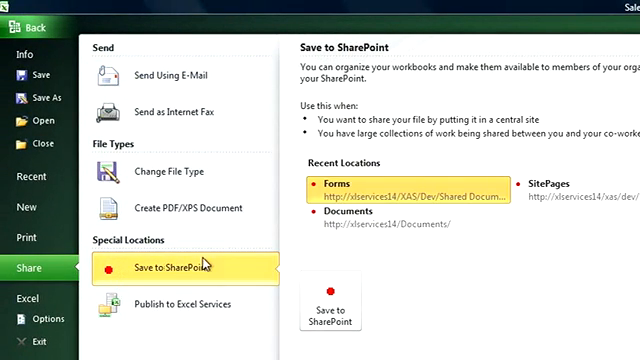